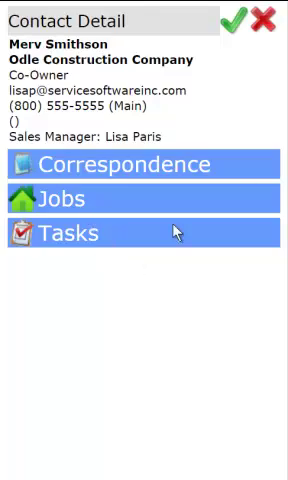
mouse_move(144, 124)
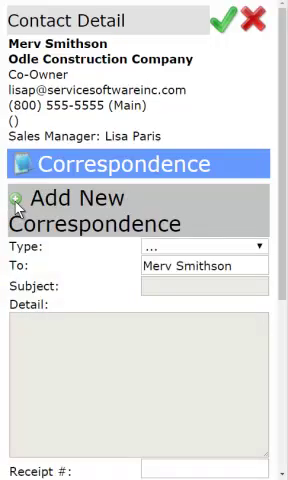
Step: Enter 'Meeting' as the subject of the new Note correspondence
scroll("down", 3)
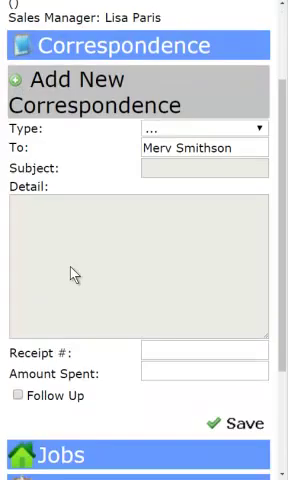
scroll("down", 3)
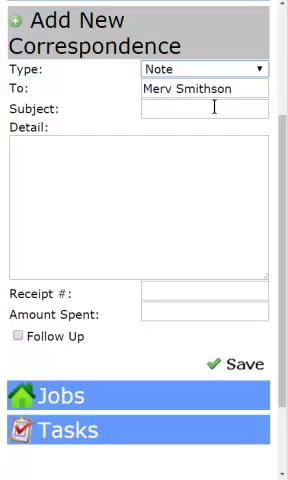
left_click(204, 108)
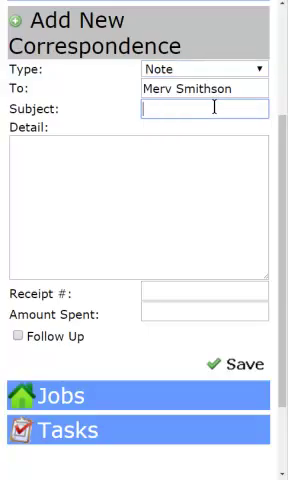
type("Meeting")
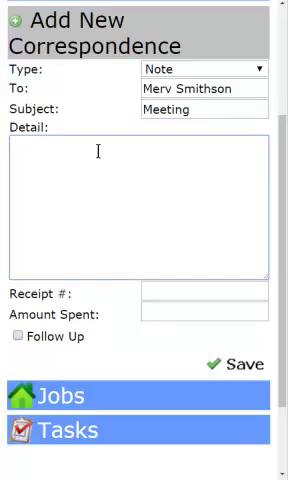
Step: Write the detail that the meeting with Merv discussed their company and references we received from them
left_click(12, 148)
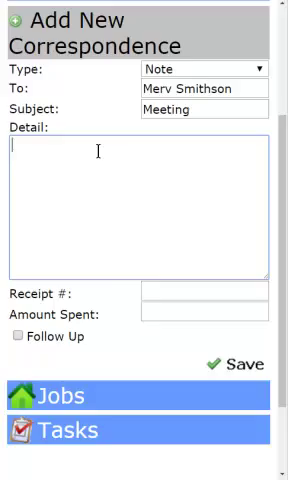
type("met with")
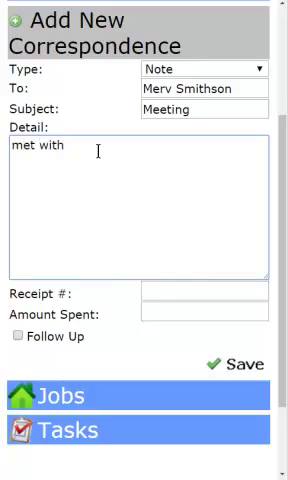
type("Merv discussed services provided by th")
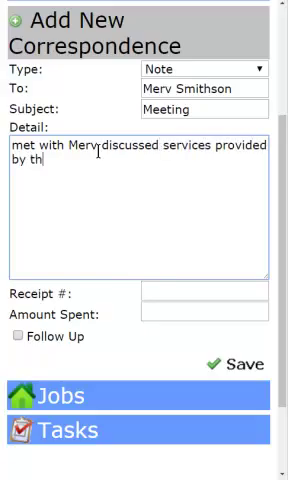
type("eir company and the r")
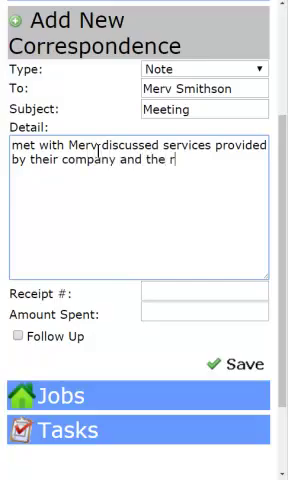
type("eferences")
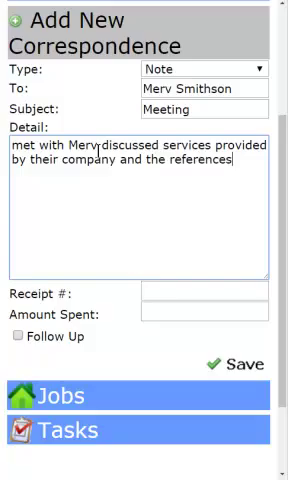
type("that")
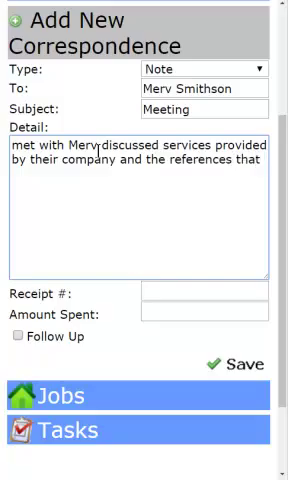
type("we have recieved from")
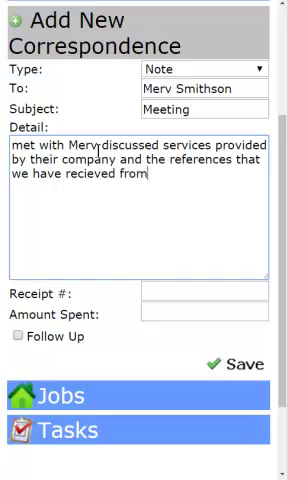
type("them.")
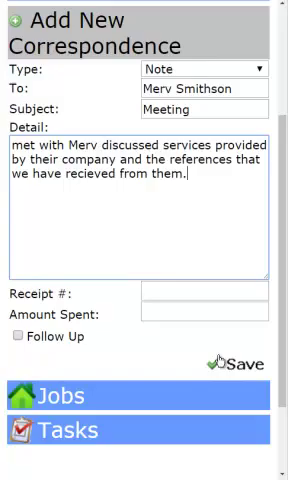
Step: Enter receipt number 58965 and amount spent 15.26
type("58965")
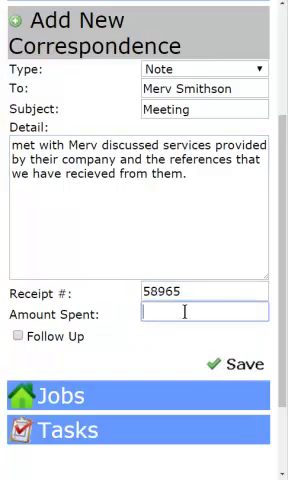
type("15.26")
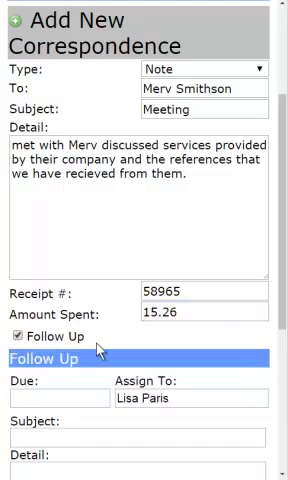
scroll("down", 3)
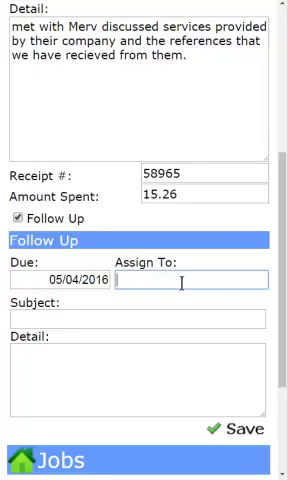
type("Matt")
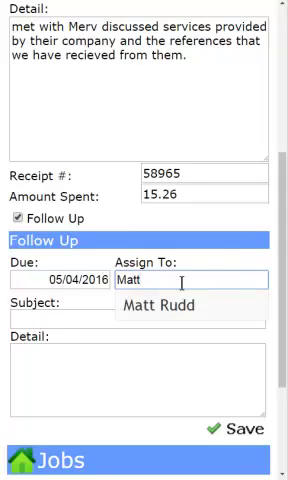
left_click(156, 304)
type("L")
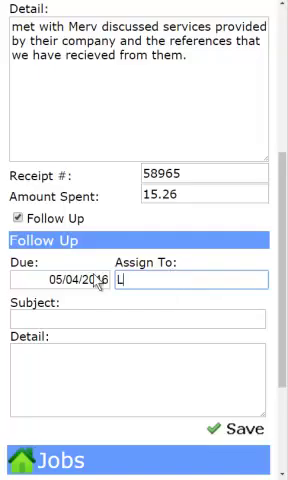
type("isa Paris")
left_click(138, 320)
type("Pricelist")
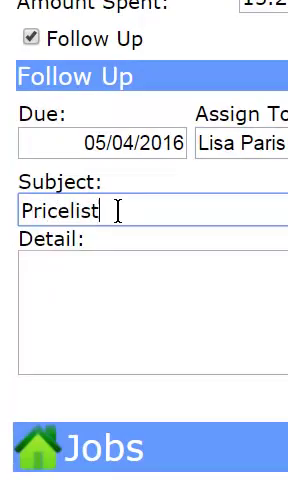
Step: Set follow-up subject 'Pricelist - Services' and detail to call Merv for the price list
type("- Services")
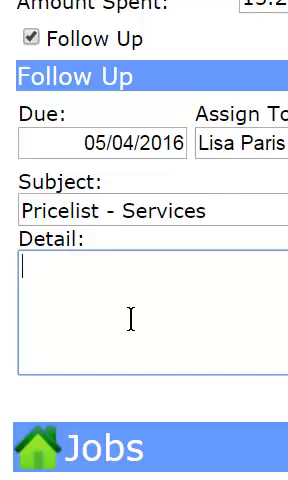
type("call Merv for the")
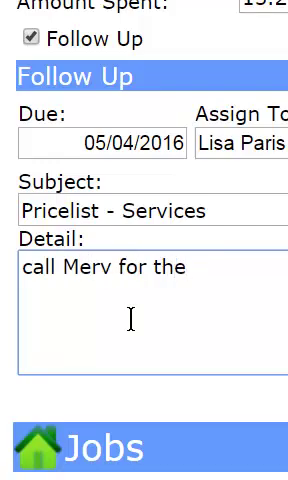
type("price")
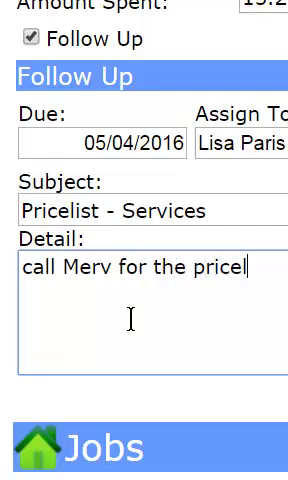